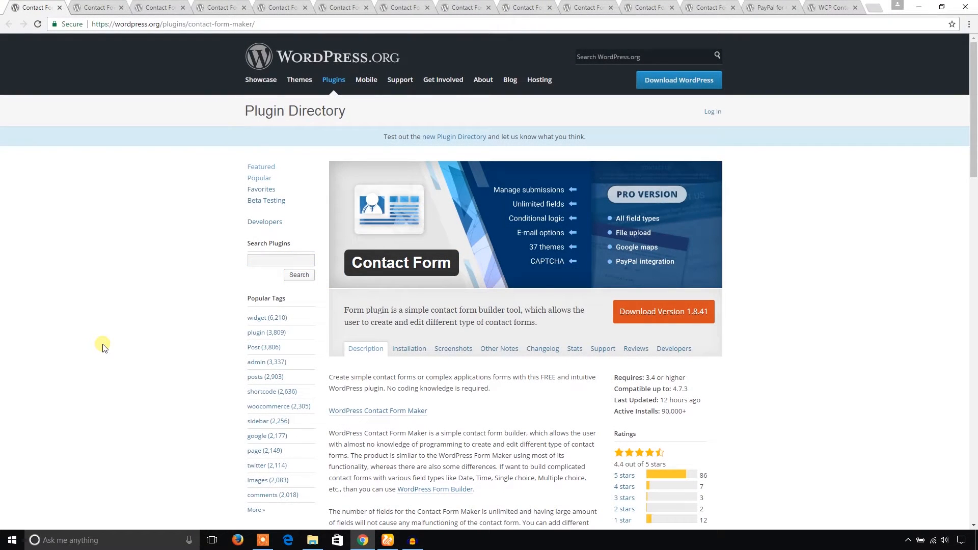
mouse_move(120, 268)
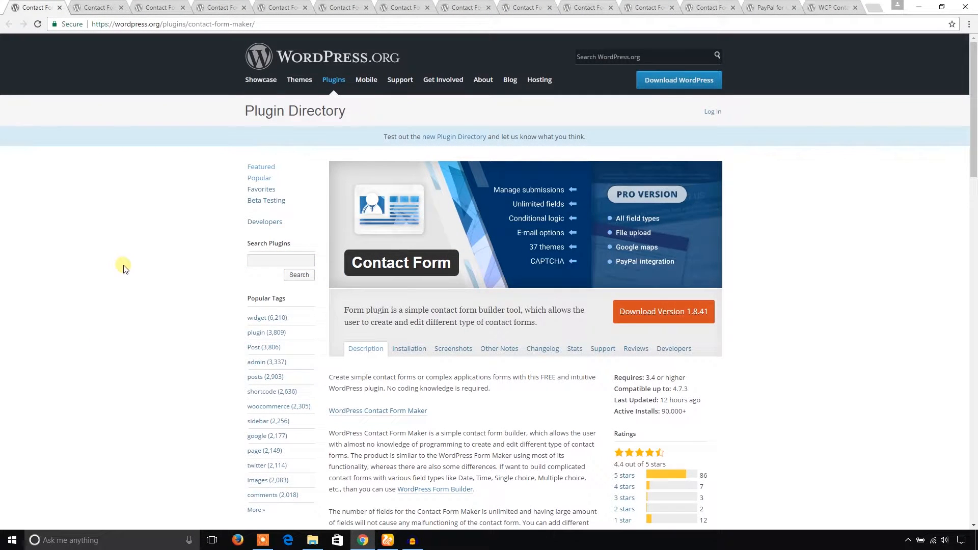
Step: Read the Contact Form Maker description and features, highlighting the Pagination feature
scroll("down", 3)
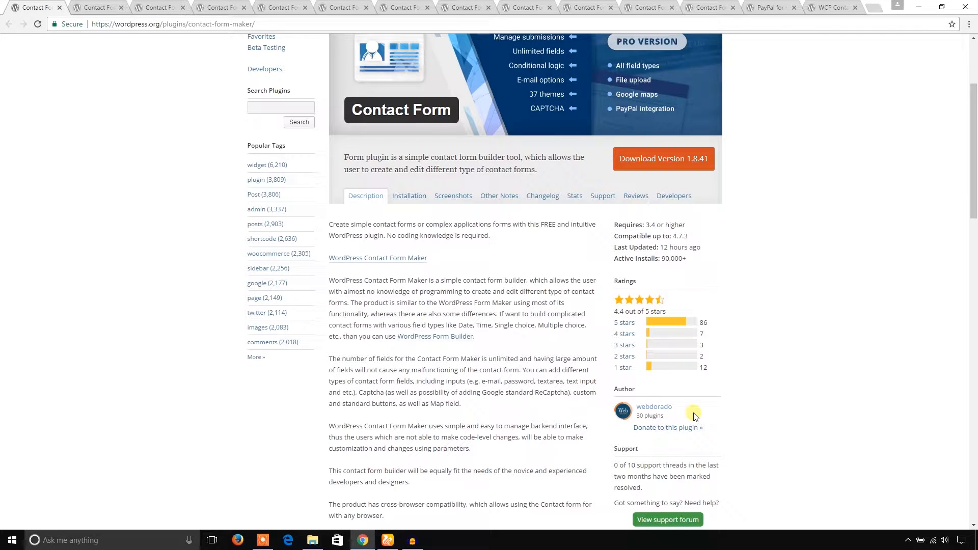
mouse_move(694, 417)
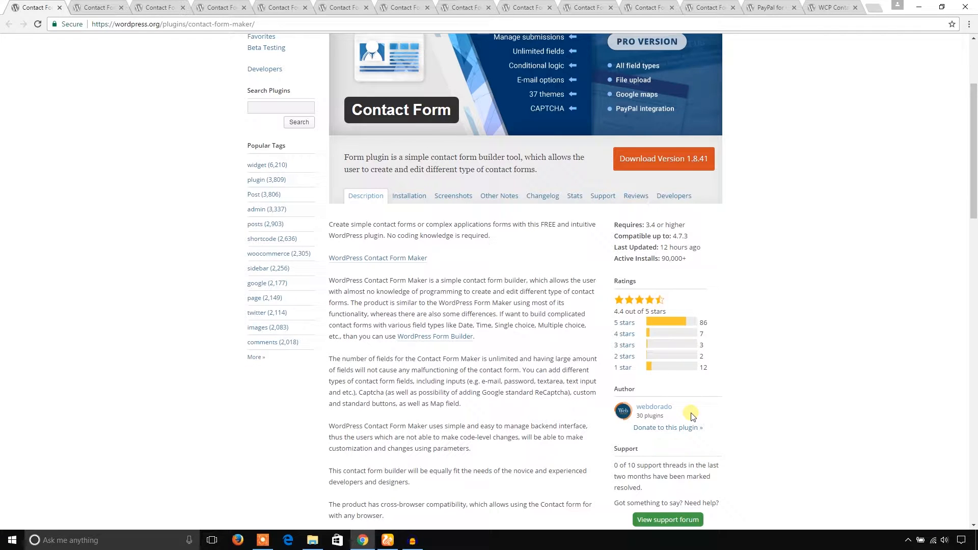
scroll("down", 3)
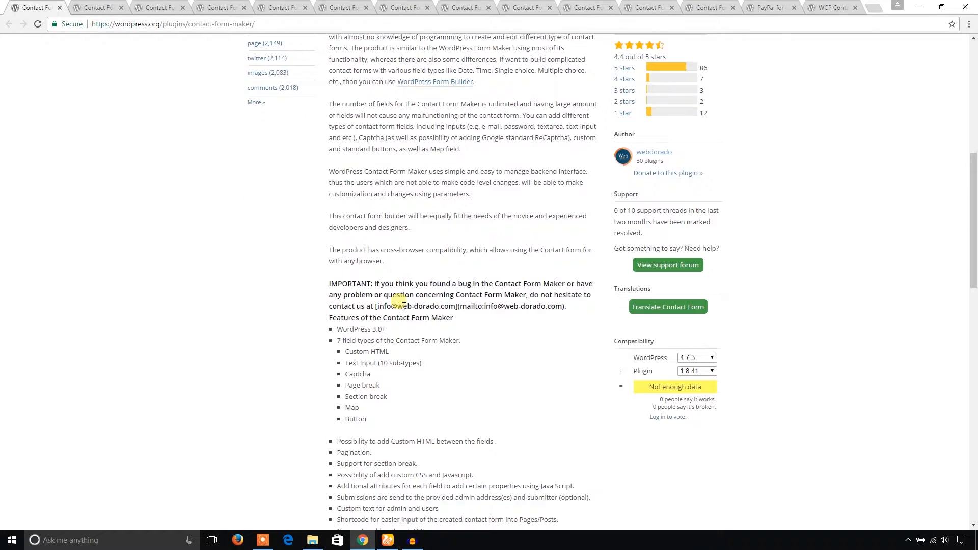
scroll("down", 3)
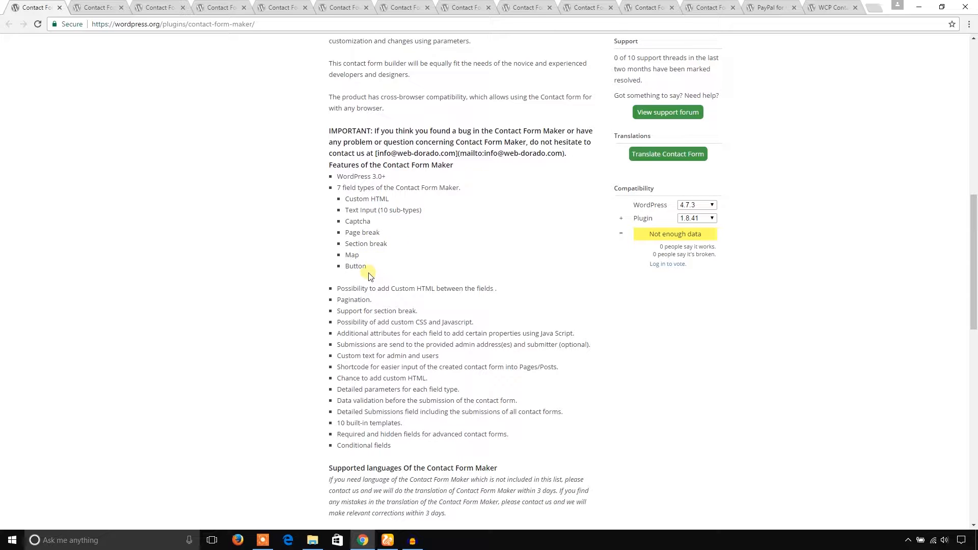
mouse_move(372, 305)
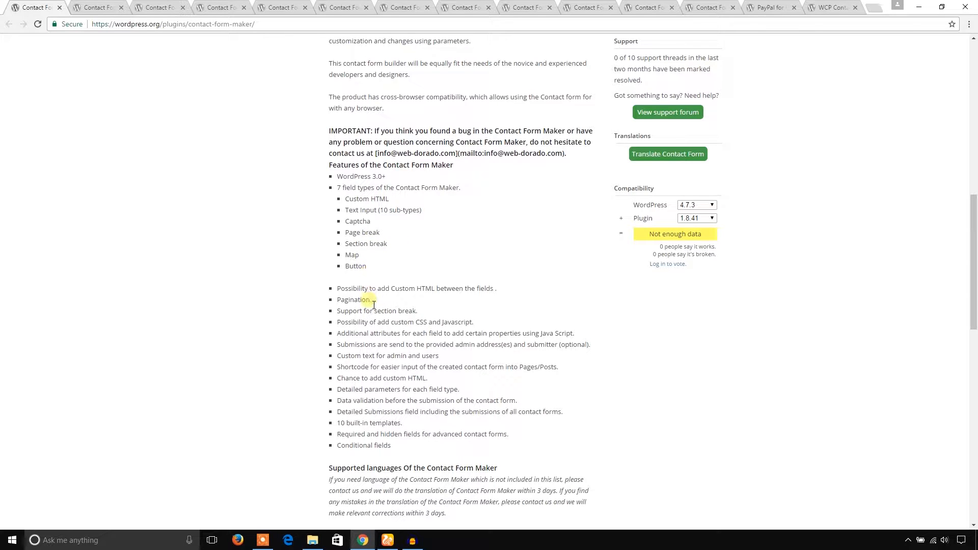
double_click(353, 300)
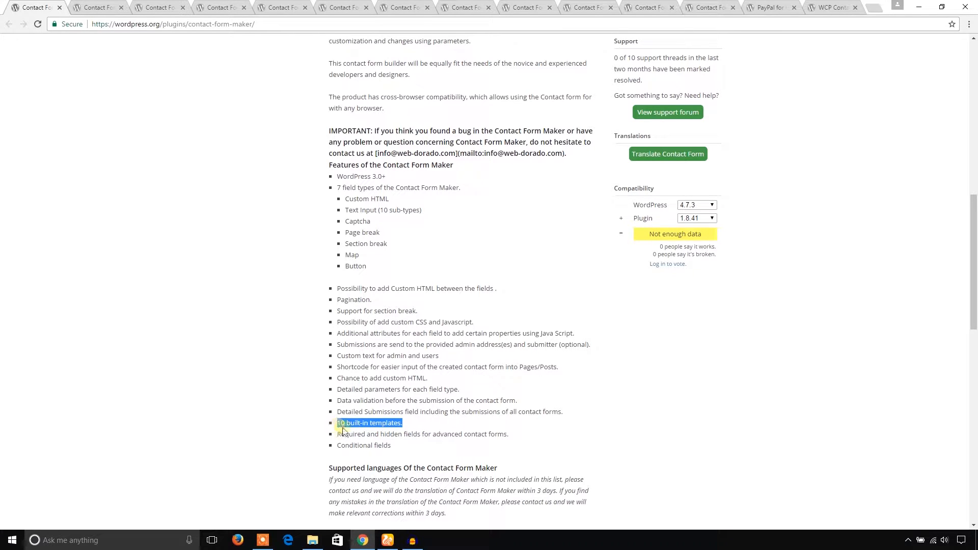
mouse_move(414, 426)
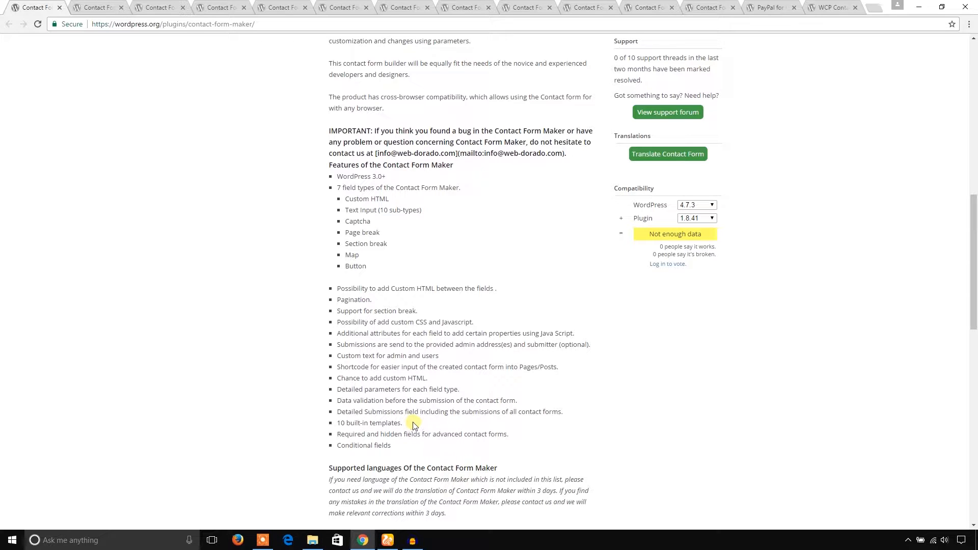
mouse_move(423, 398)
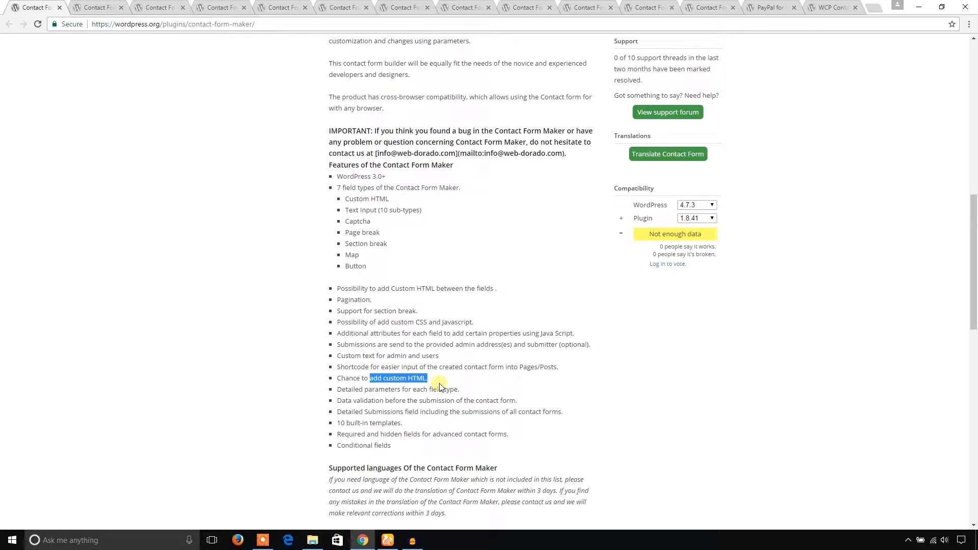
mouse_move(438, 382)
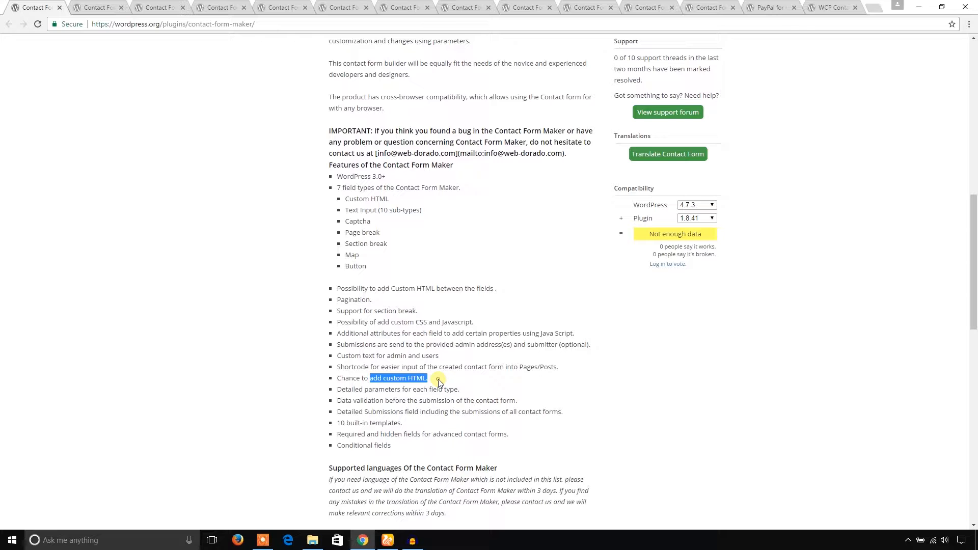
scroll("up", 3)
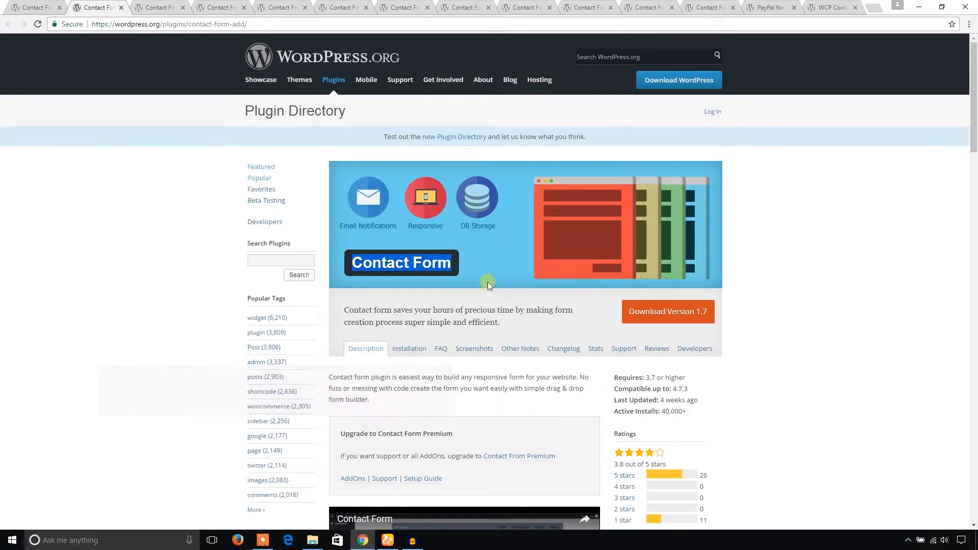
Step: Read the Contact Form plugin's features, highlighting Drag & Drop form builder, then go to Contact Form 7
scroll("down", 3)
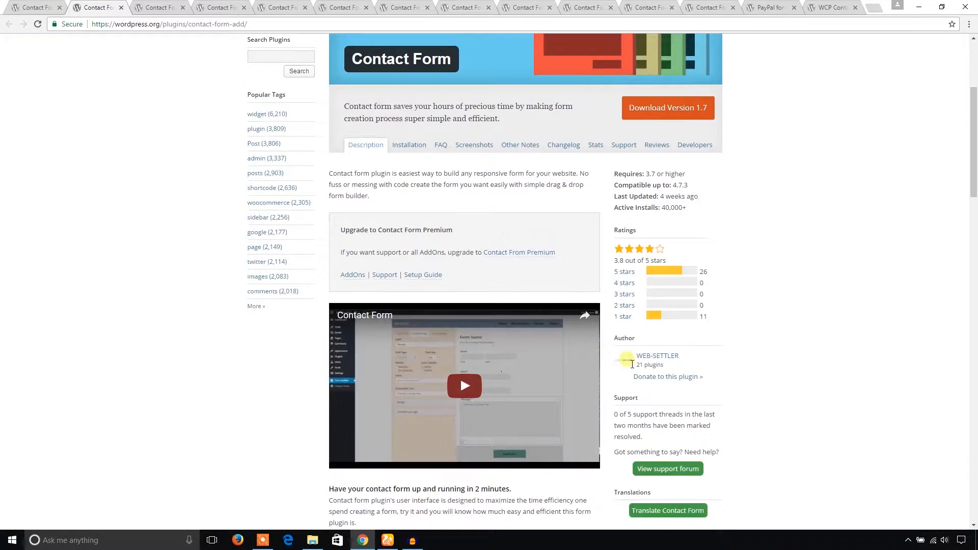
scroll("down", 3)
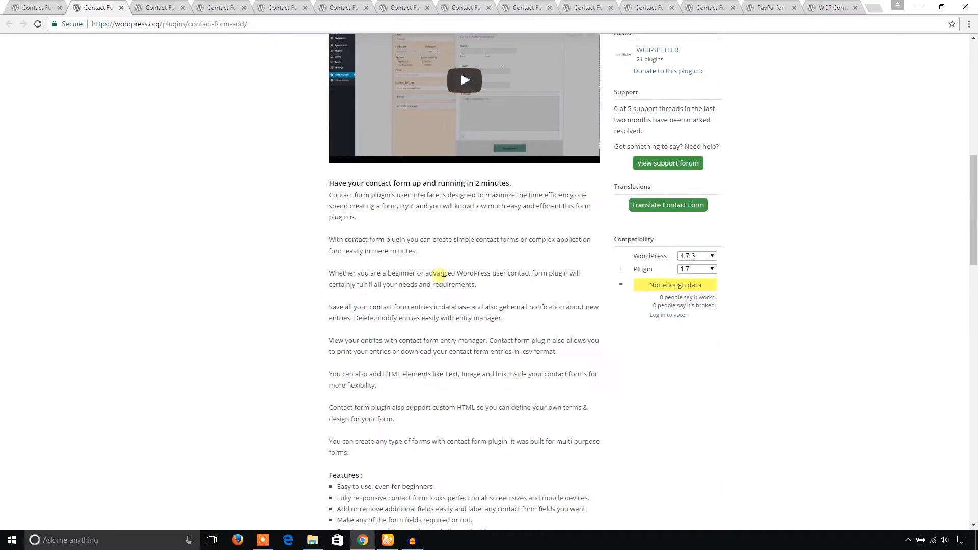
scroll("down", 3)
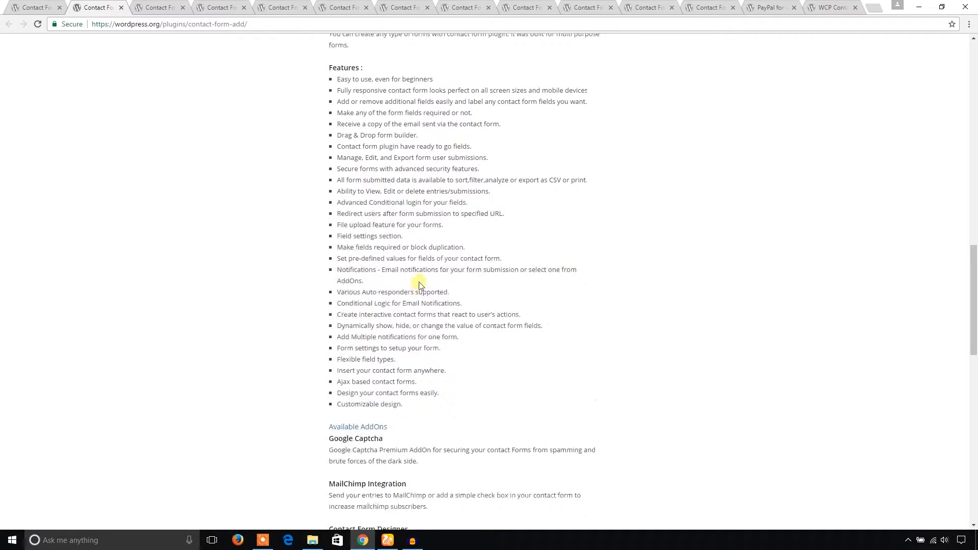
scroll("up", 3)
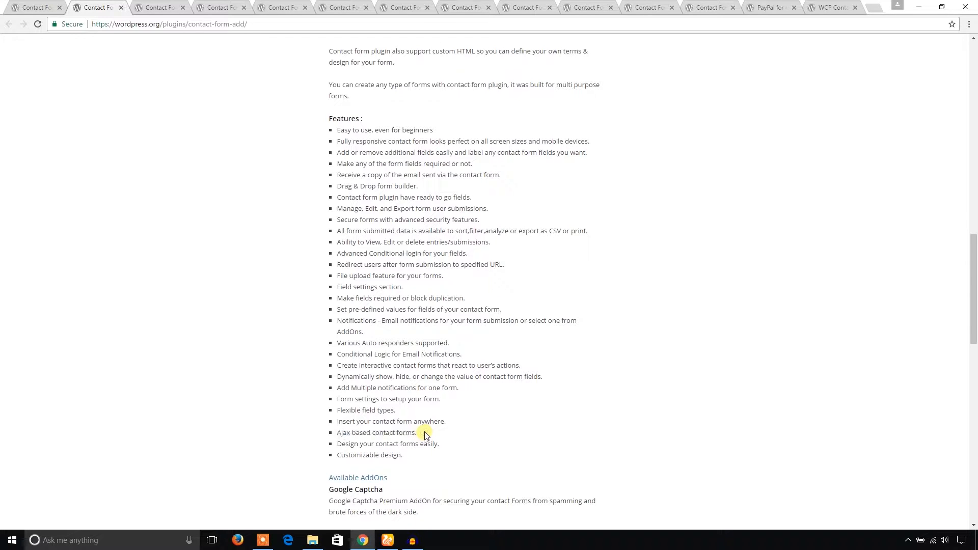
mouse_move(444, 449)
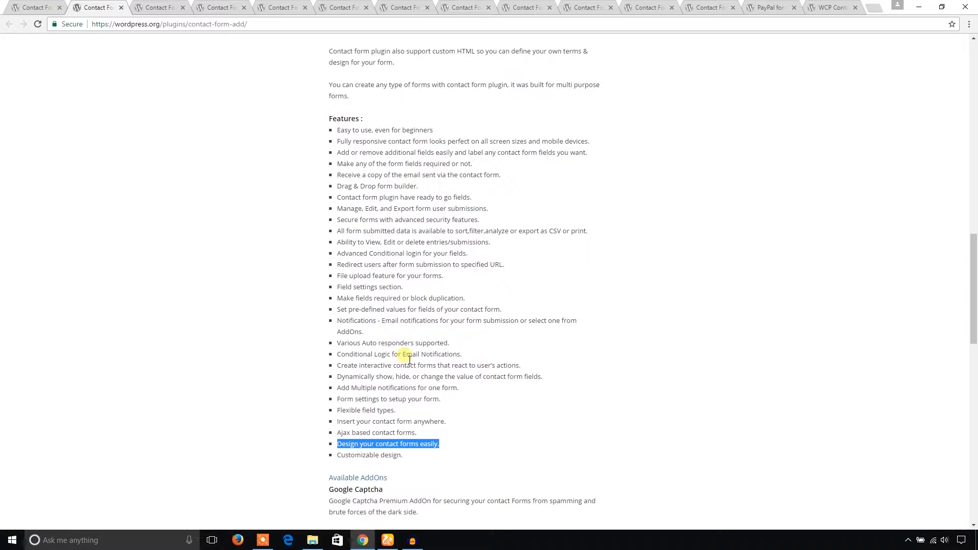
mouse_move(453, 347)
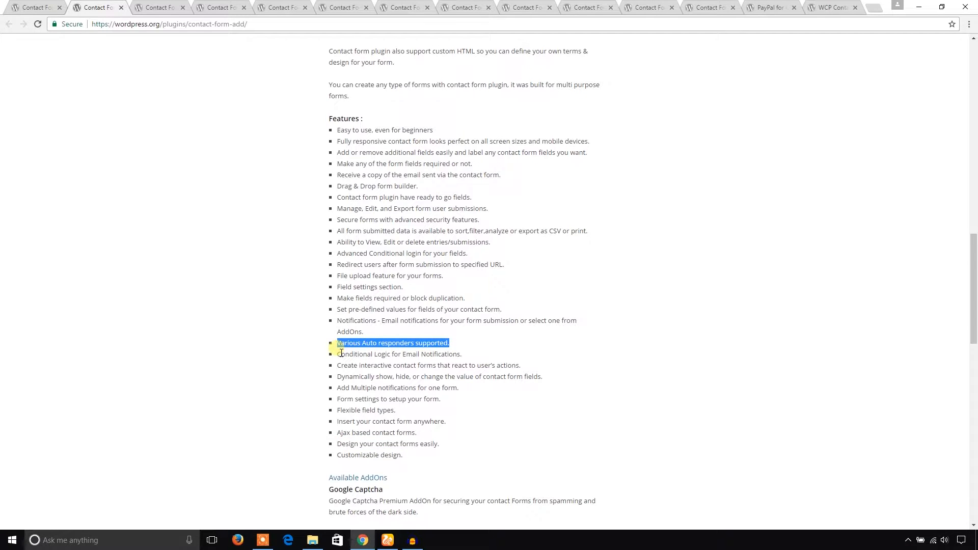
mouse_move(518, 356)
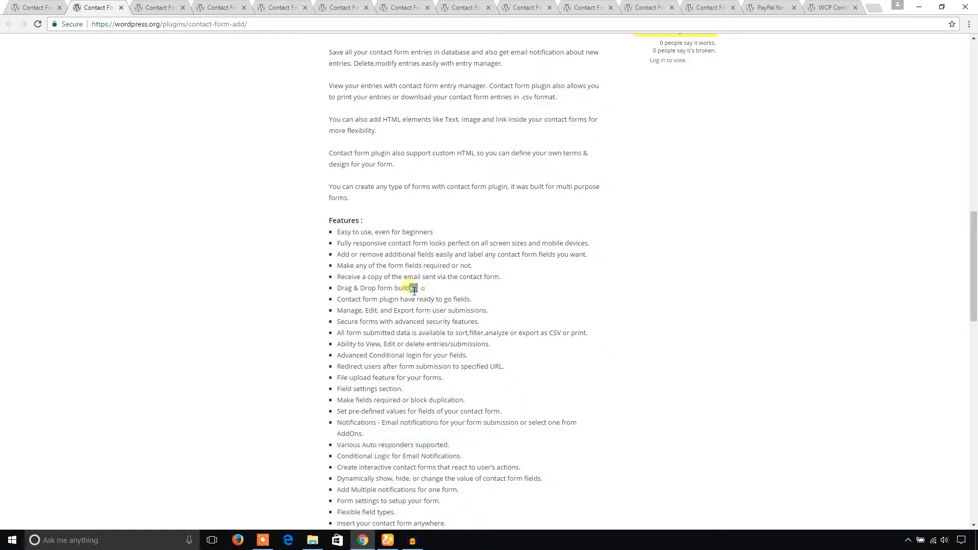
double_click(376, 288)
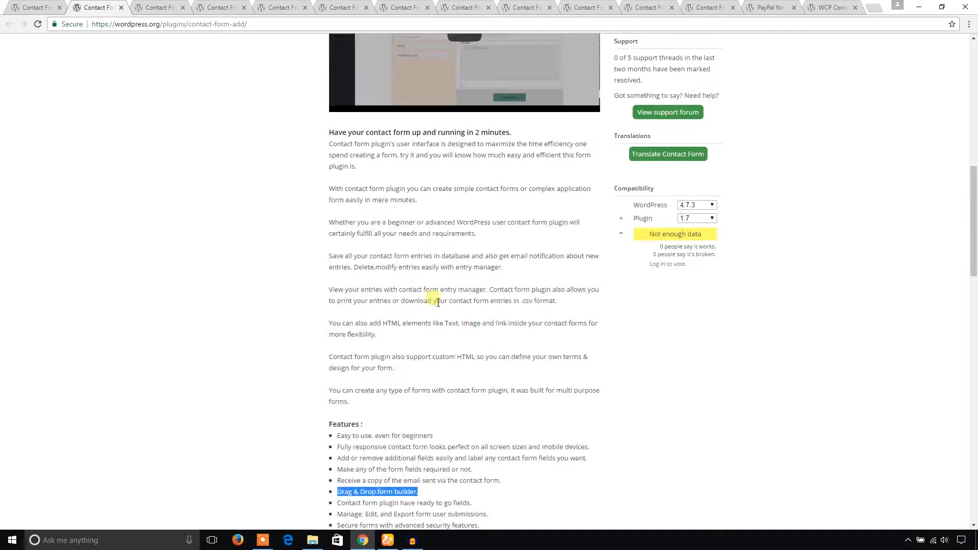
left_click(159, 7)
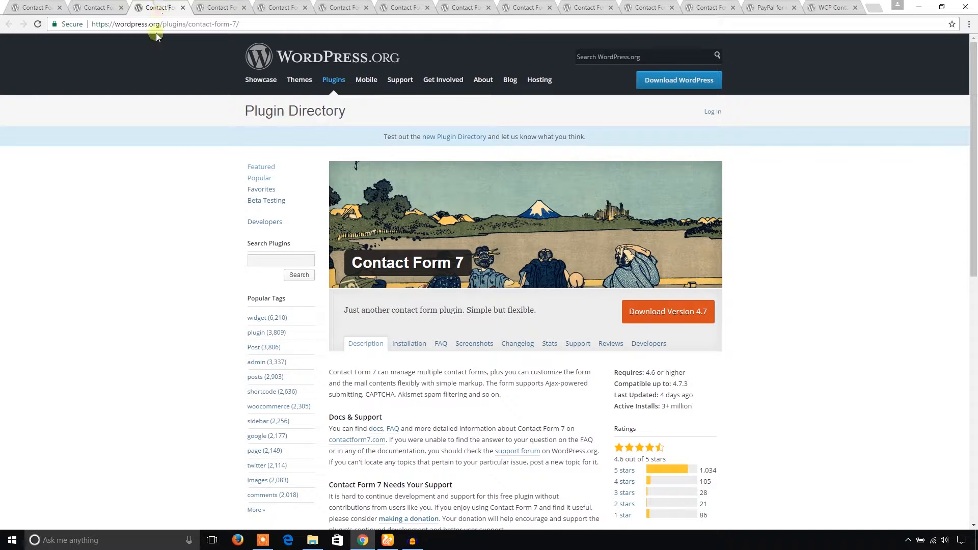
mouse_move(185, 265)
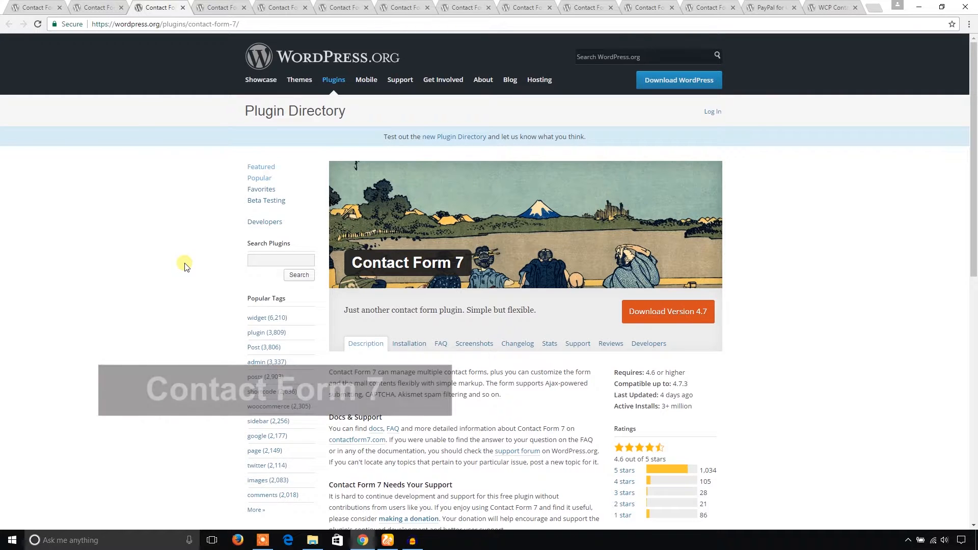
Step: Scroll down the Contact Form 7 page toward its description and Ratings box
scroll("down", 3)
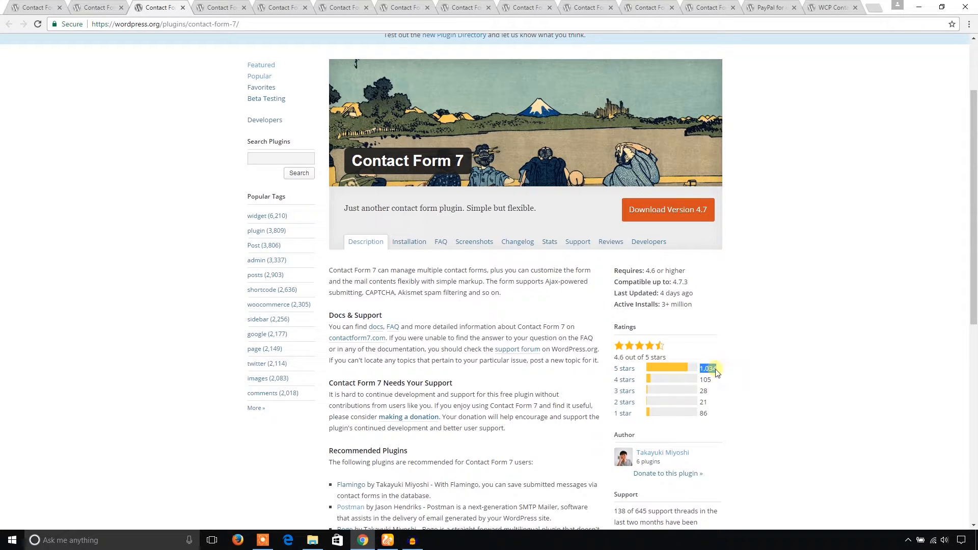
mouse_move(699, 336)
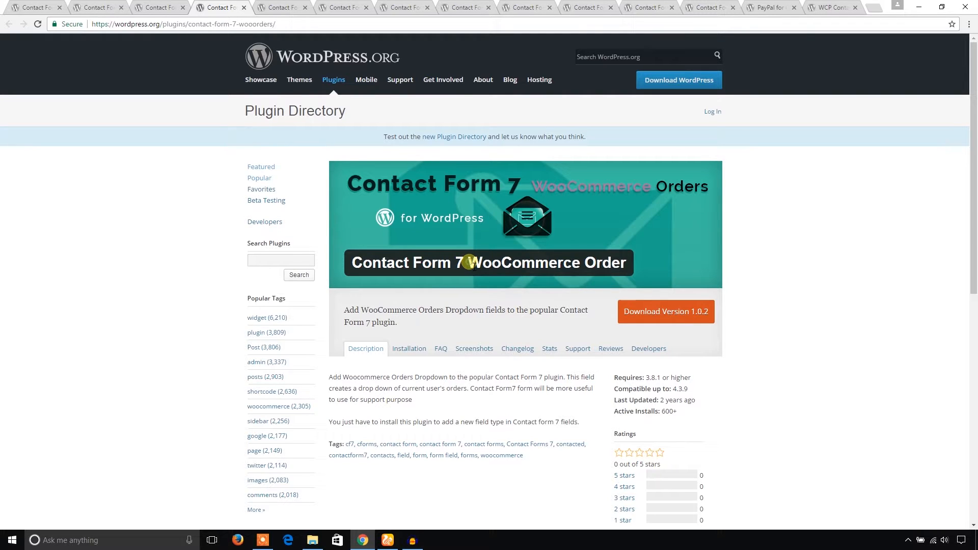
Step: Highlight the Contact Form 7 WooCommerce Order plugin's name on its page
double_click(523, 262)
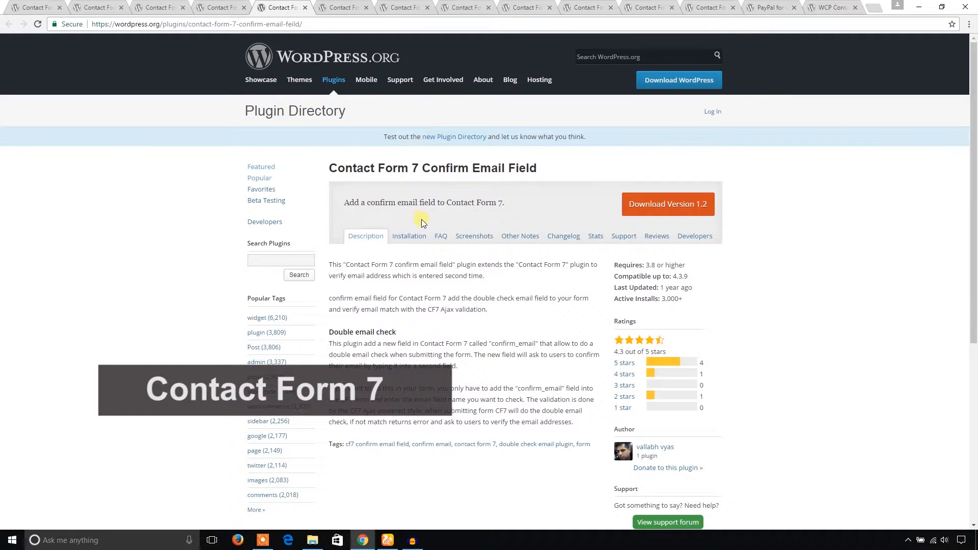
Step: Highlight the Confirm Email Field plugin's one-line summary and Contact Form 7 in its title
double_click(374, 168)
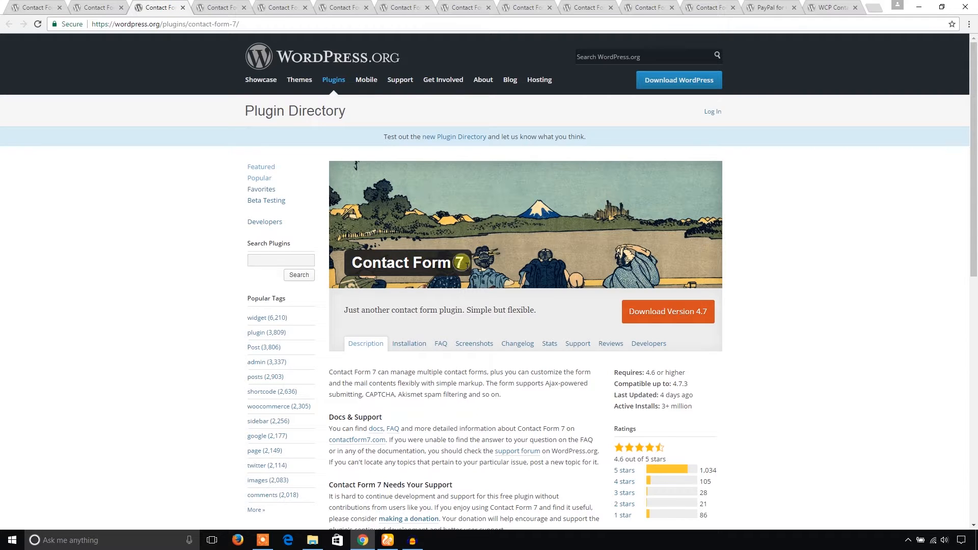
double_click(405, 262)
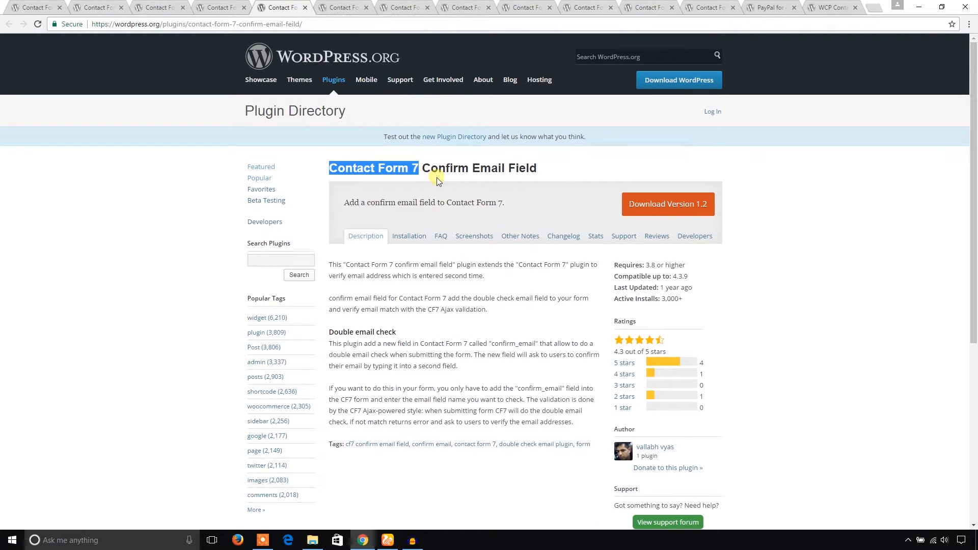
mouse_move(534, 182)
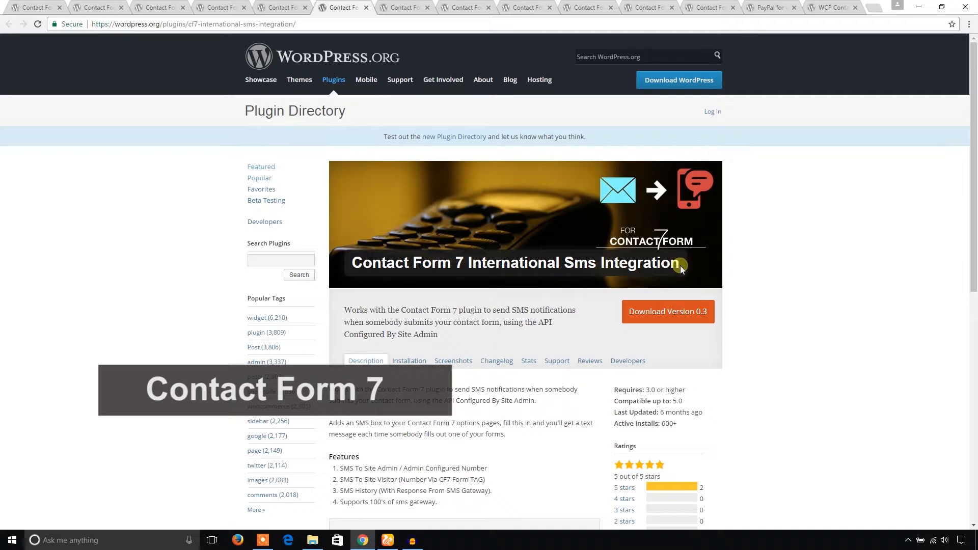
Step: Look down the WPForms page, then go to the Contact Form 7 Style plugin page
scroll("down", 3)
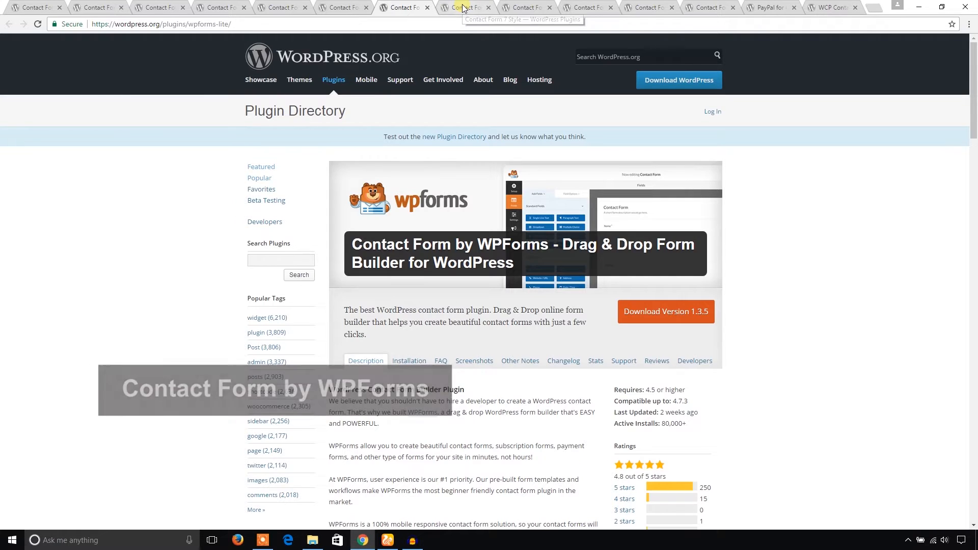
left_click(464, 7)
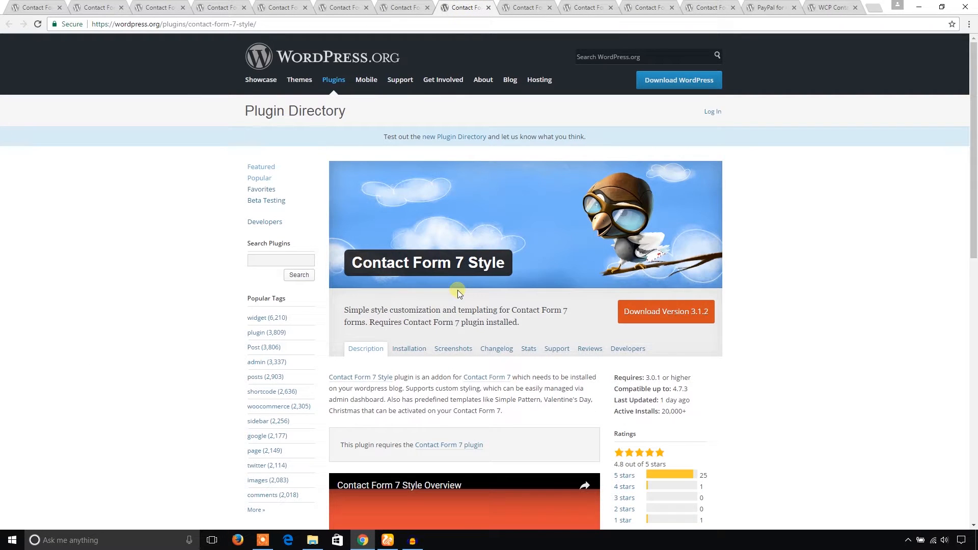
Step: Read Contact Form 7 Style's custom style options list, then go to the MailChimp Extension page
scroll("down", 3)
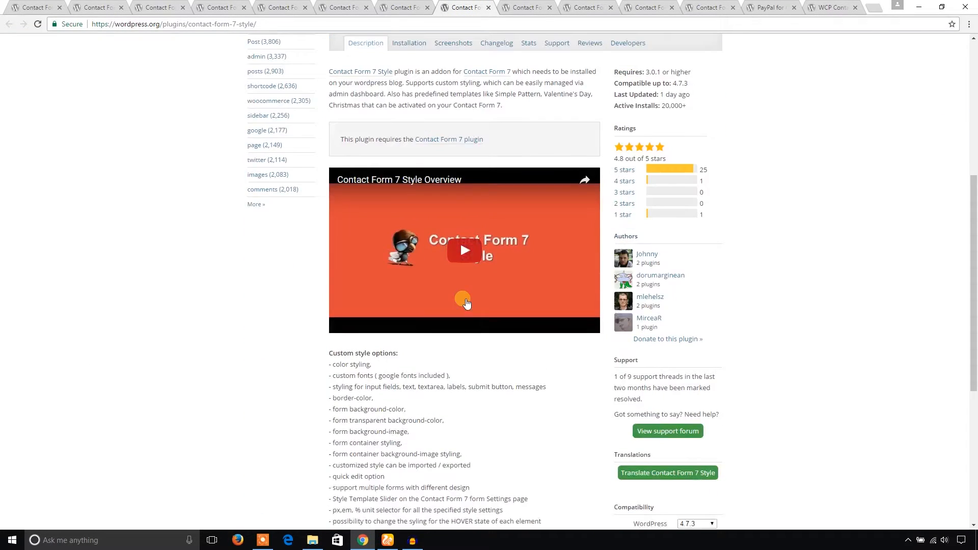
scroll("down", 3)
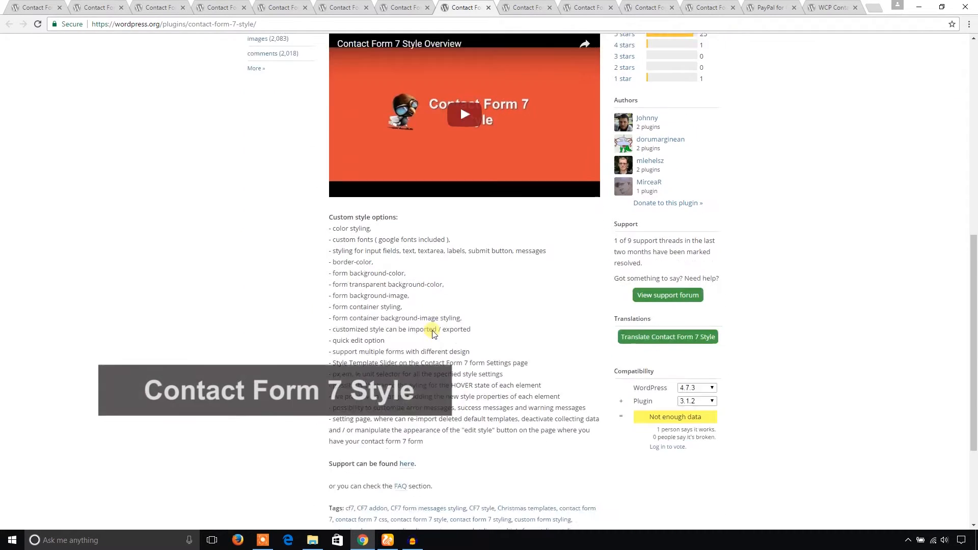
scroll("up", 3)
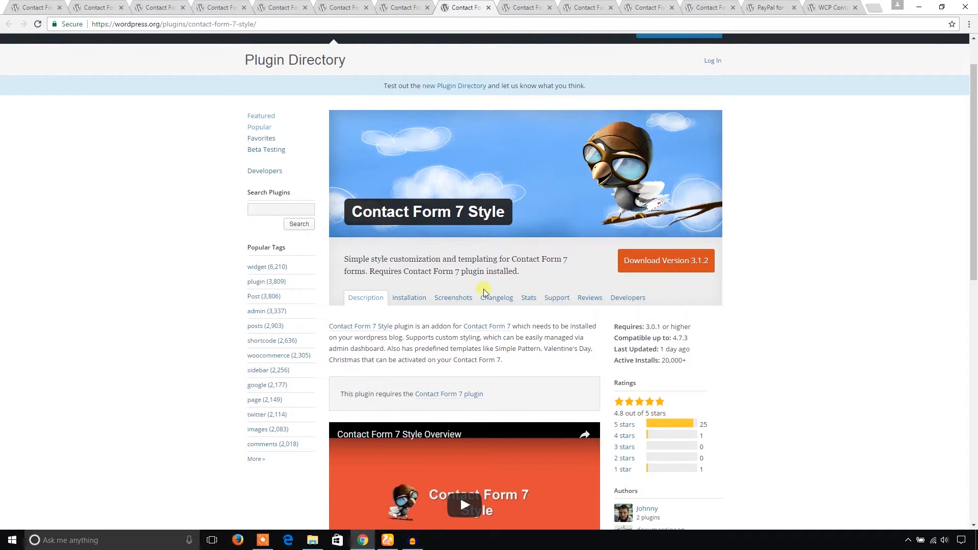
scroll("down", 3)
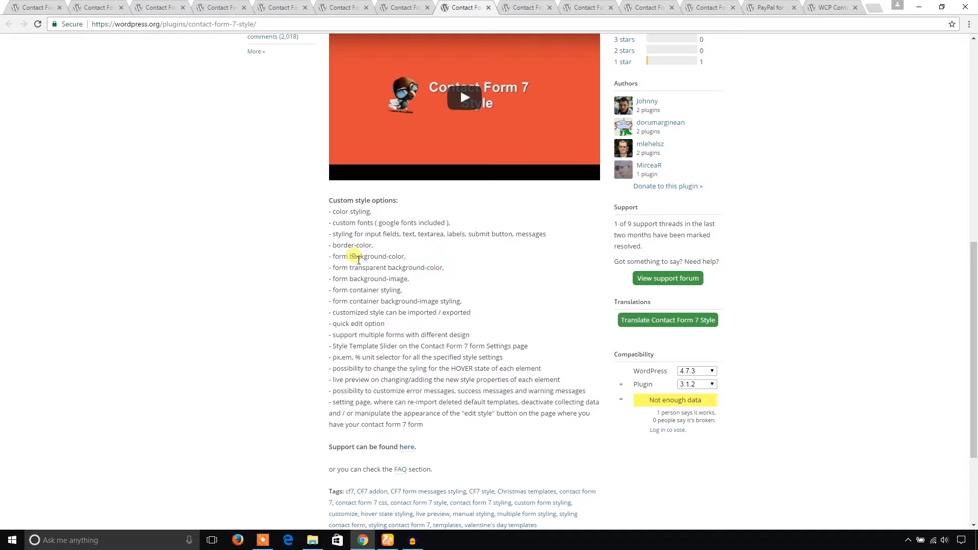
mouse_move(354, 279)
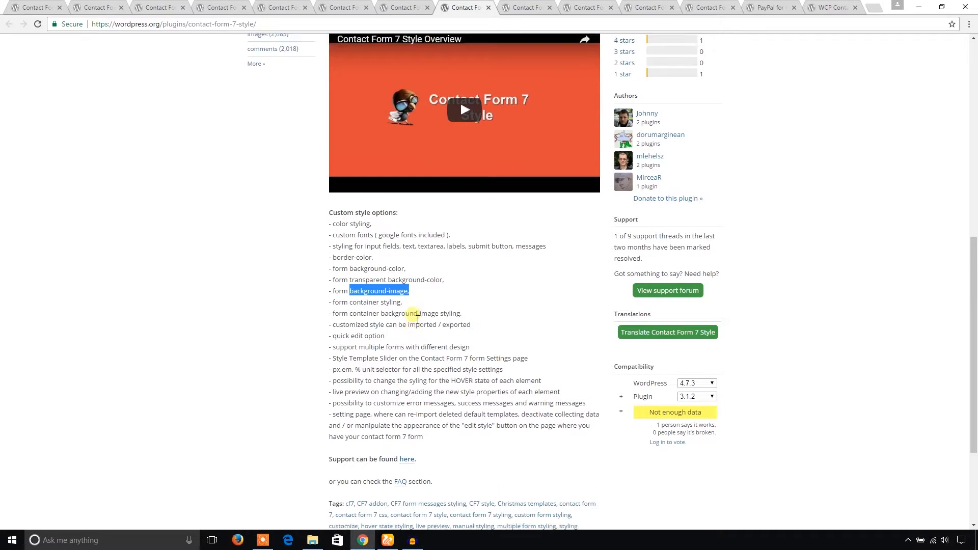
left_click(526, 7)
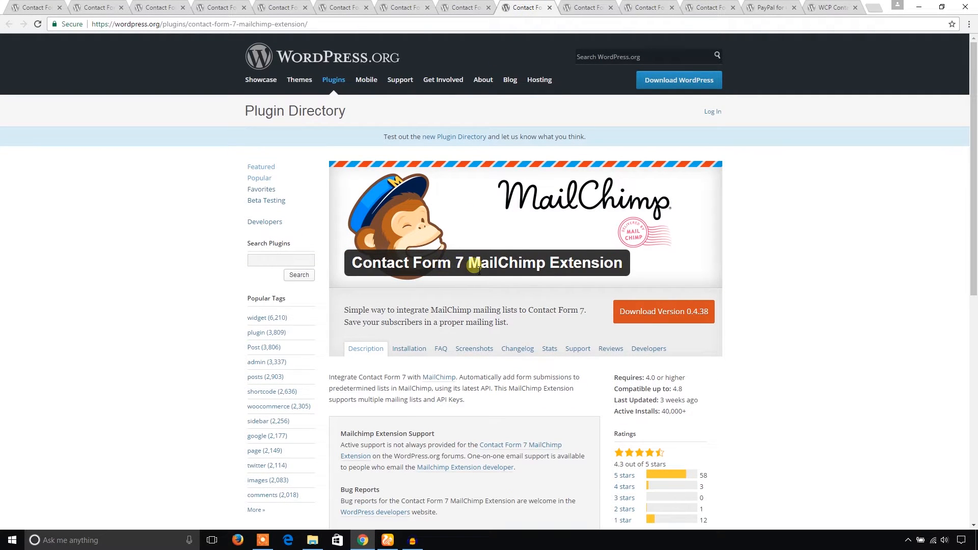
mouse_move(496, 275)
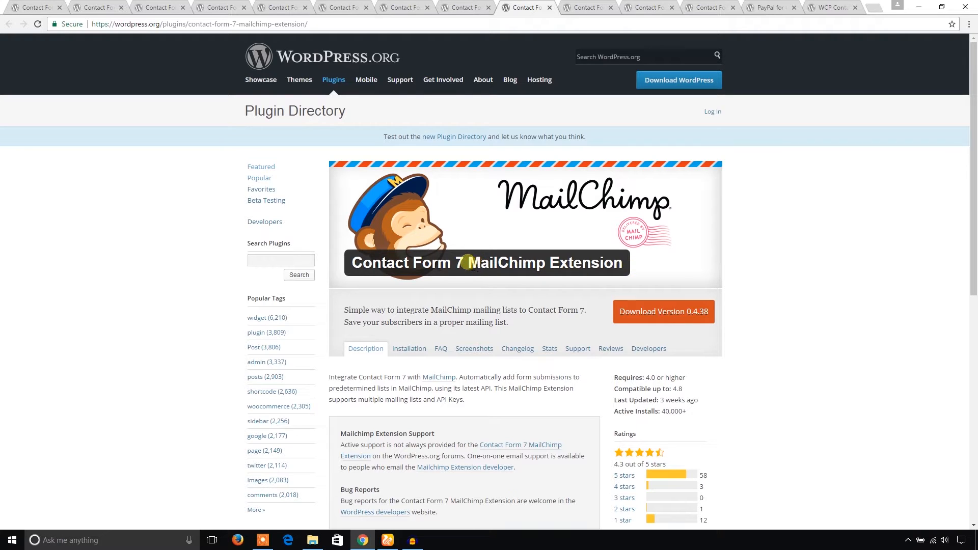
Step: Highlight the MailChimp Extension name, then look down the Contact Form 7 - PayPal Add-on page
double_click(407, 262)
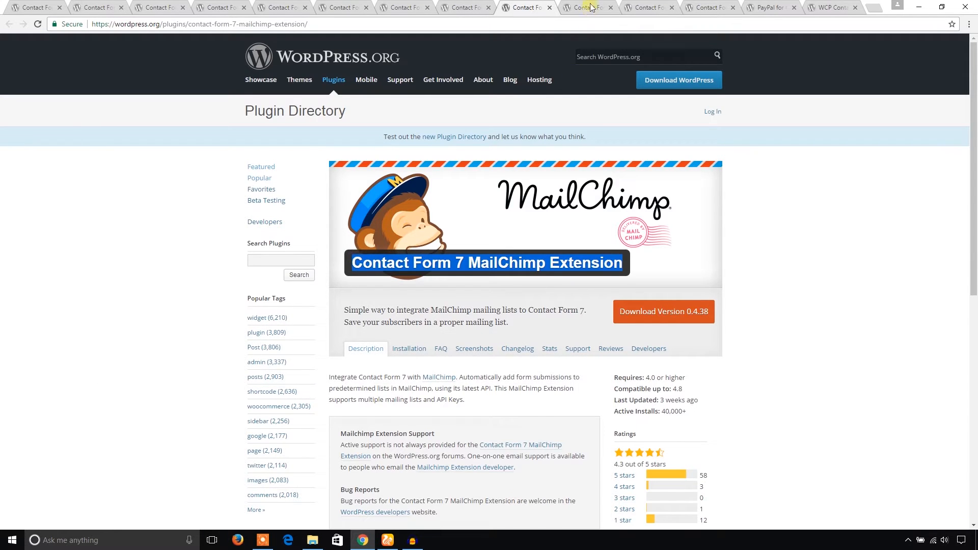
left_click(586, 7)
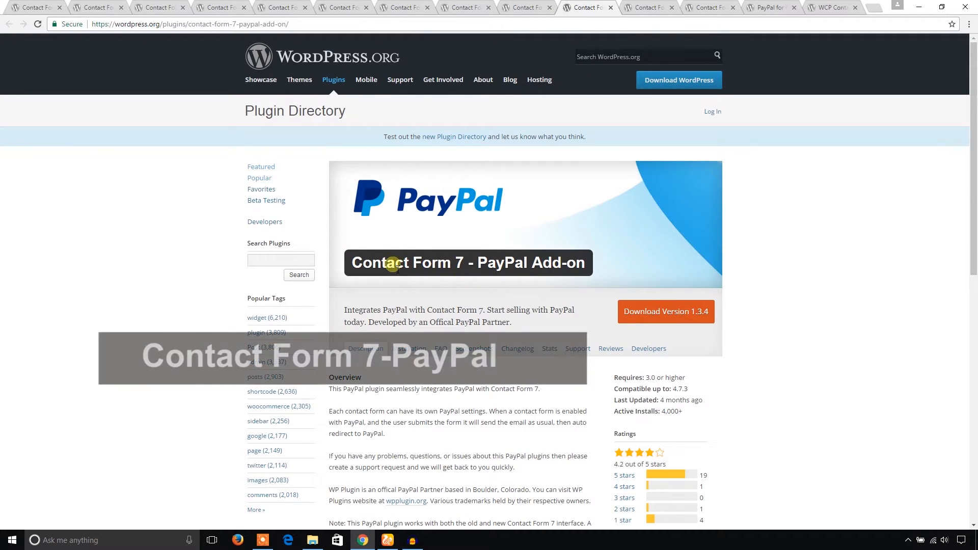
mouse_move(482, 273)
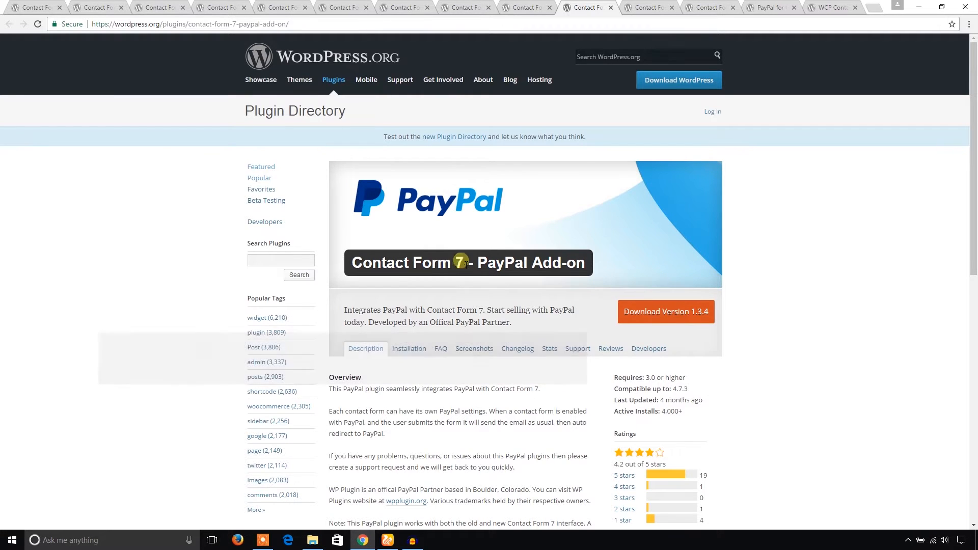
scroll("down", 3)
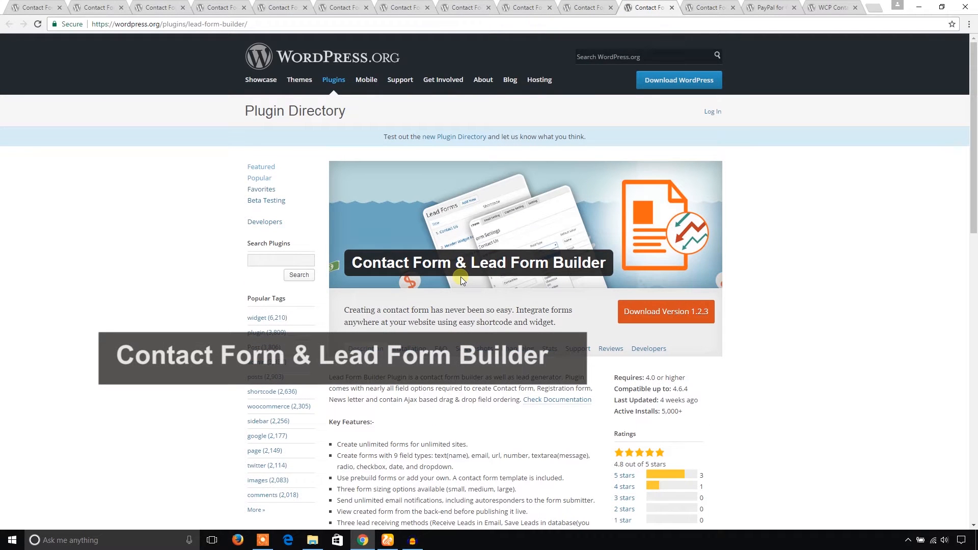
mouse_move(464, 283)
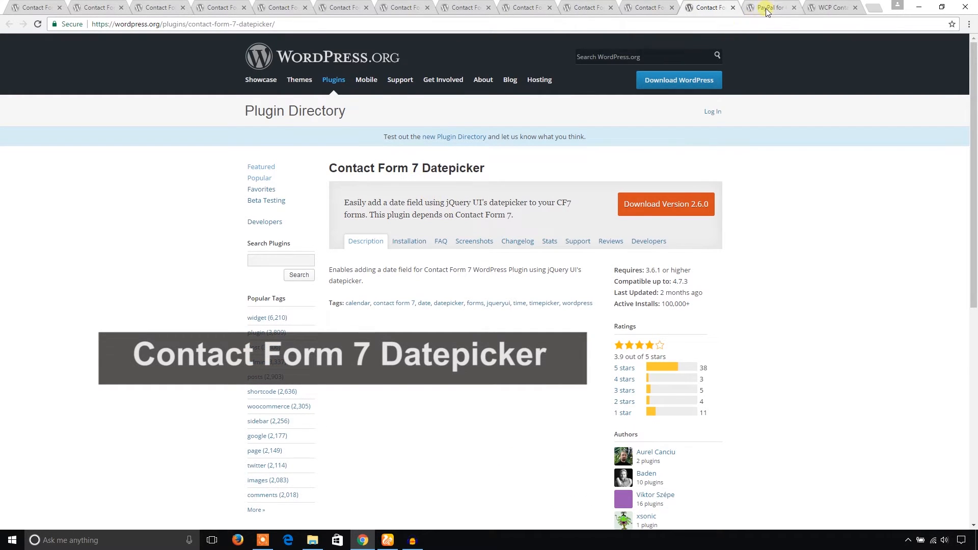
Step: Pass the PayPal for Contact Form 7 page and land on the WCP Contact Form plugin page
left_click(772, 7)
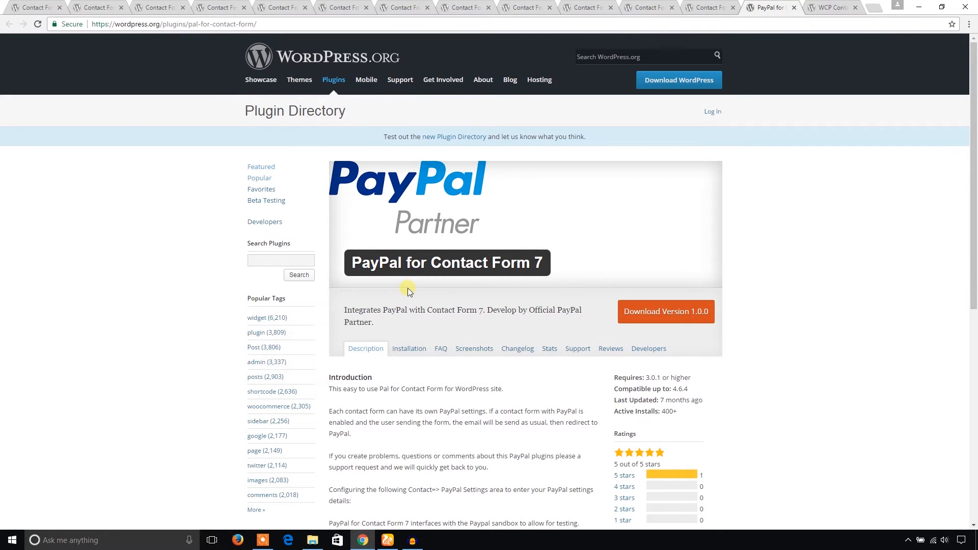
mouse_move(529, 284)
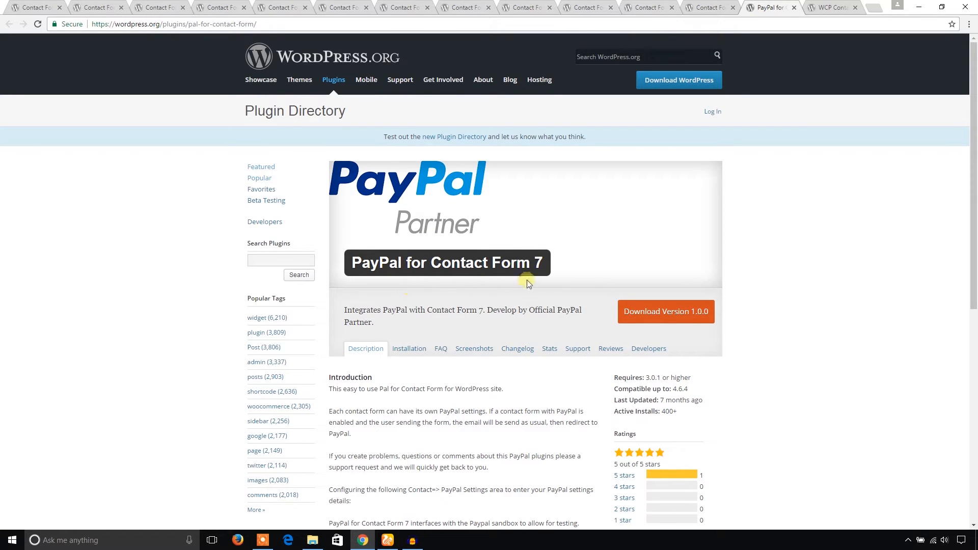
mouse_move(522, 291)
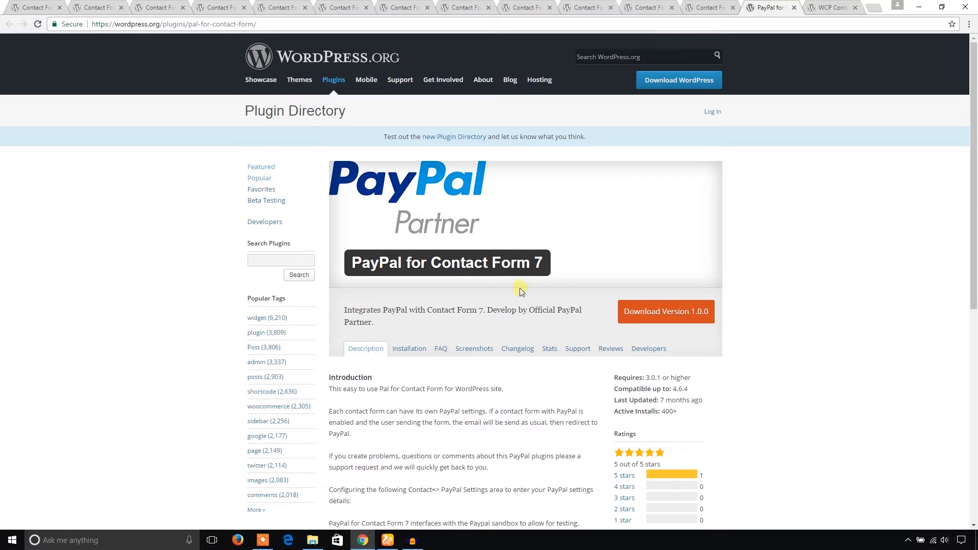
left_click(829, 8)
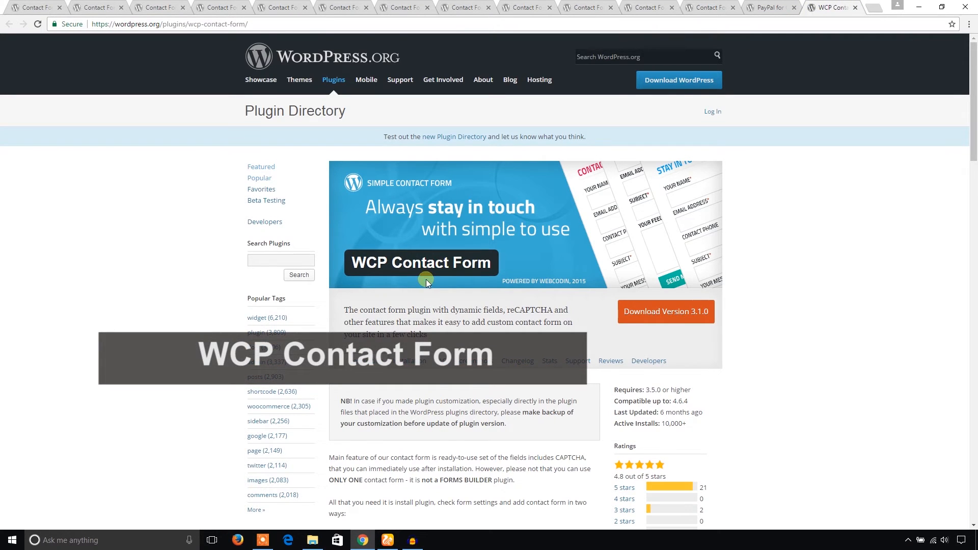
Step: Read WCP Contact Form's feature list, highlighting the Quick Reply feature description
scroll("down", 3)
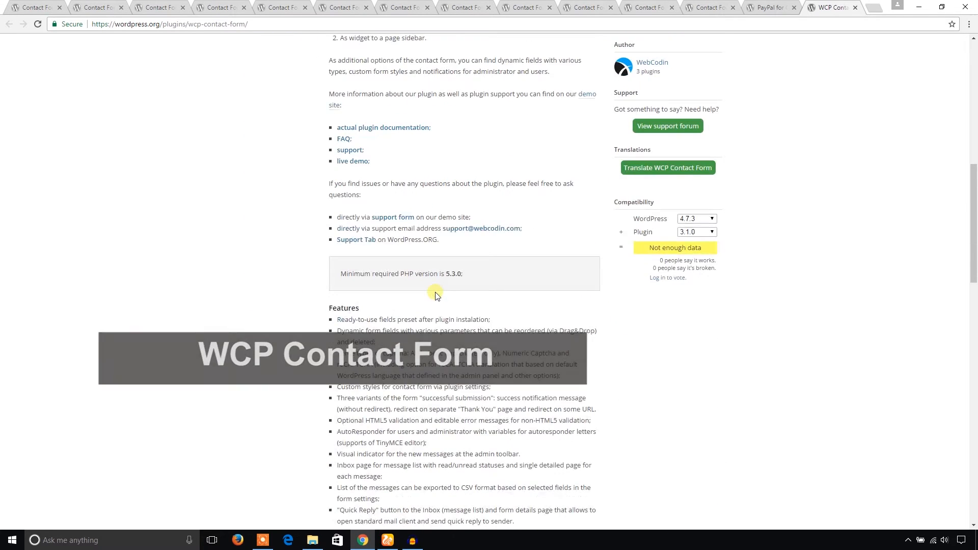
scroll("down", 3)
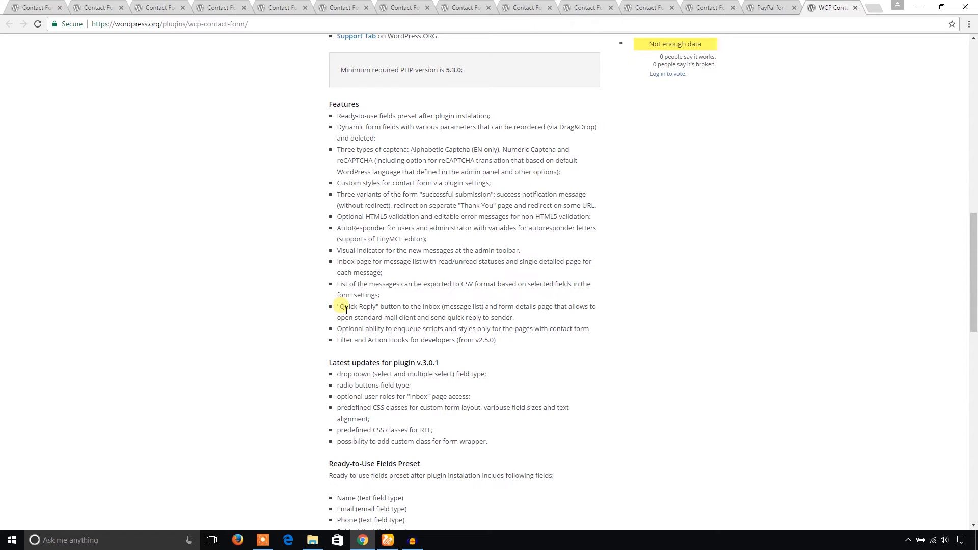
left_click_drag(338, 307, 423, 306)
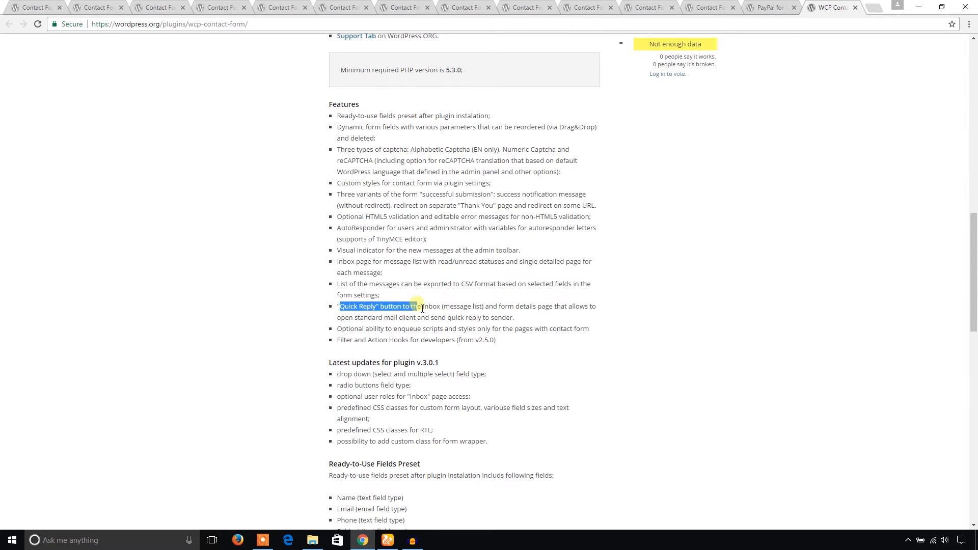